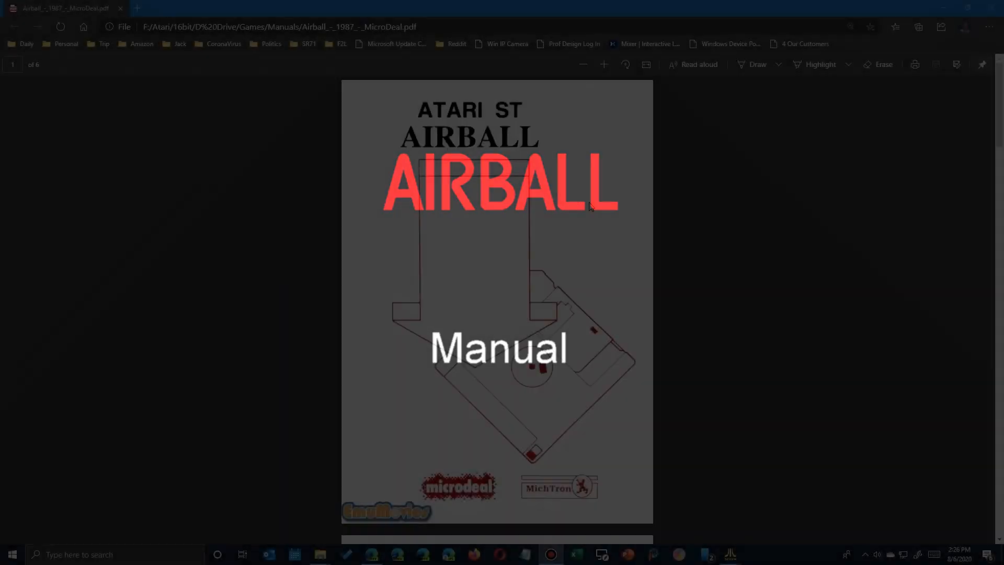
Step: Scroll the Airball manual down to page 3 with the CONTROLS and MOVEMENT table
scroll("down", 3)
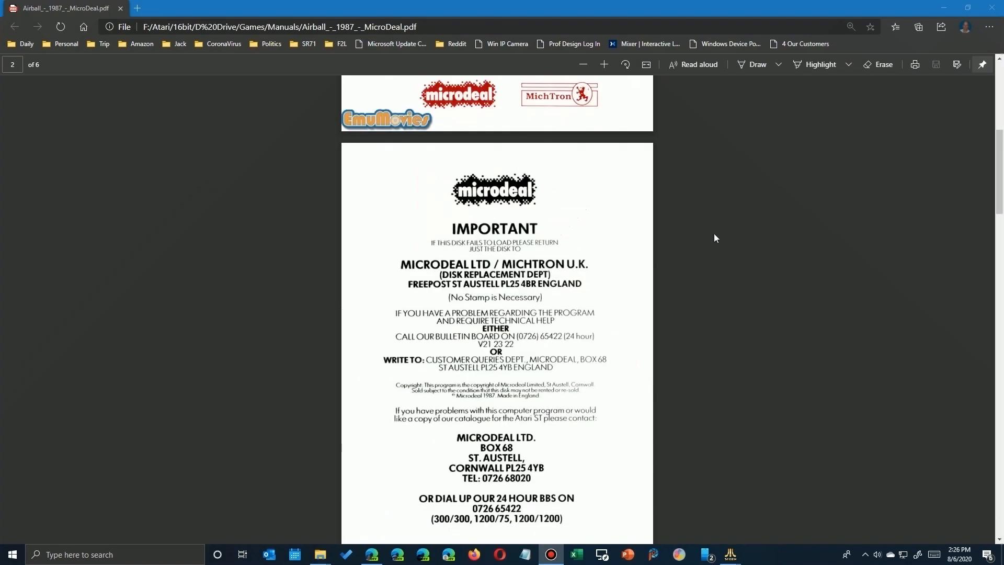
scroll("down", 3)
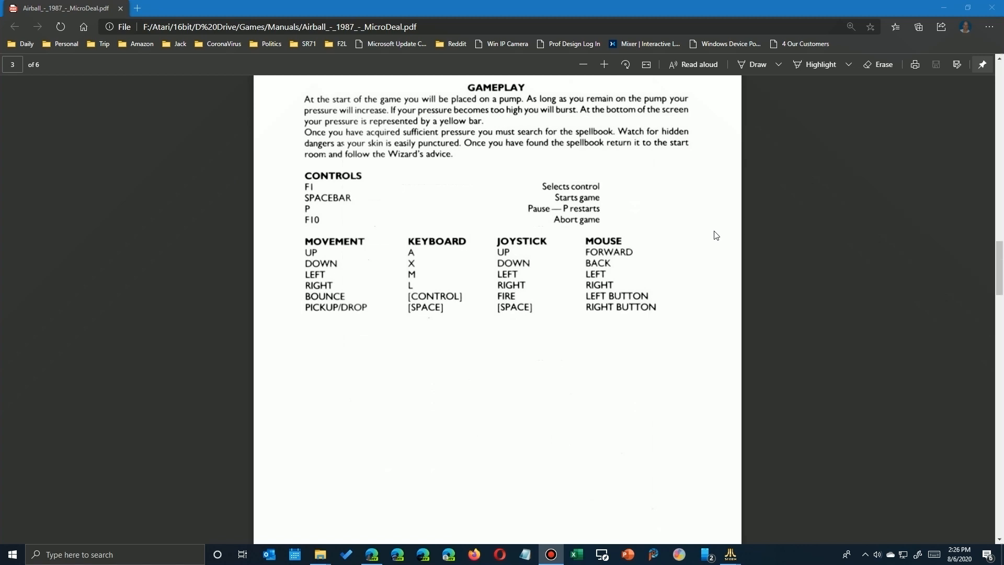
mouse_move(574, 134)
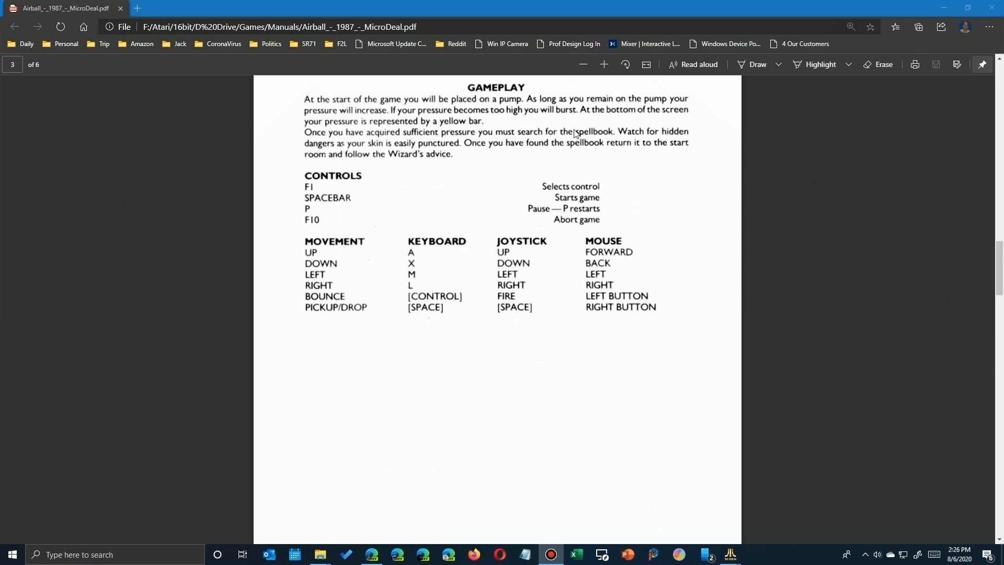
mouse_move(454, 116)
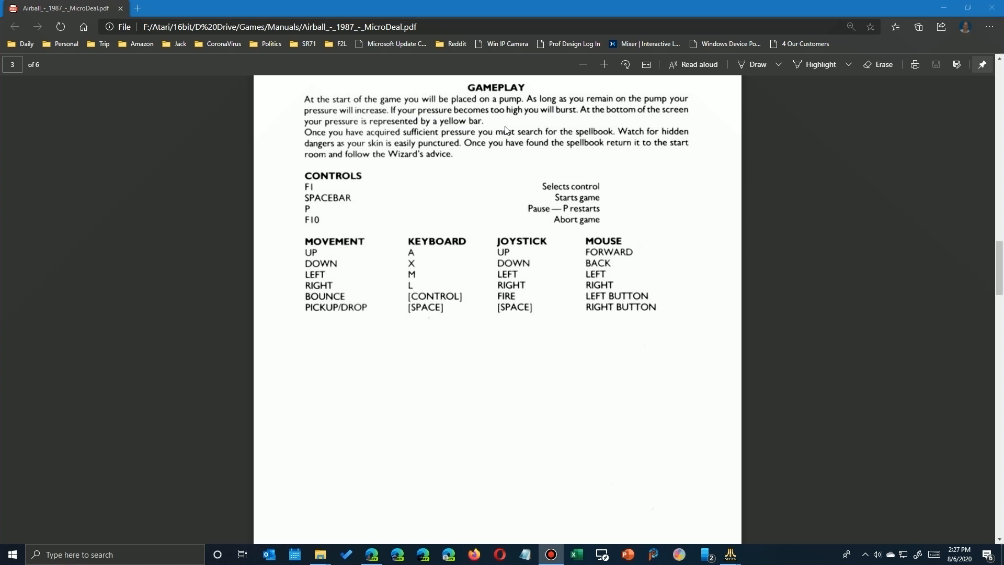
mouse_move(448, 153)
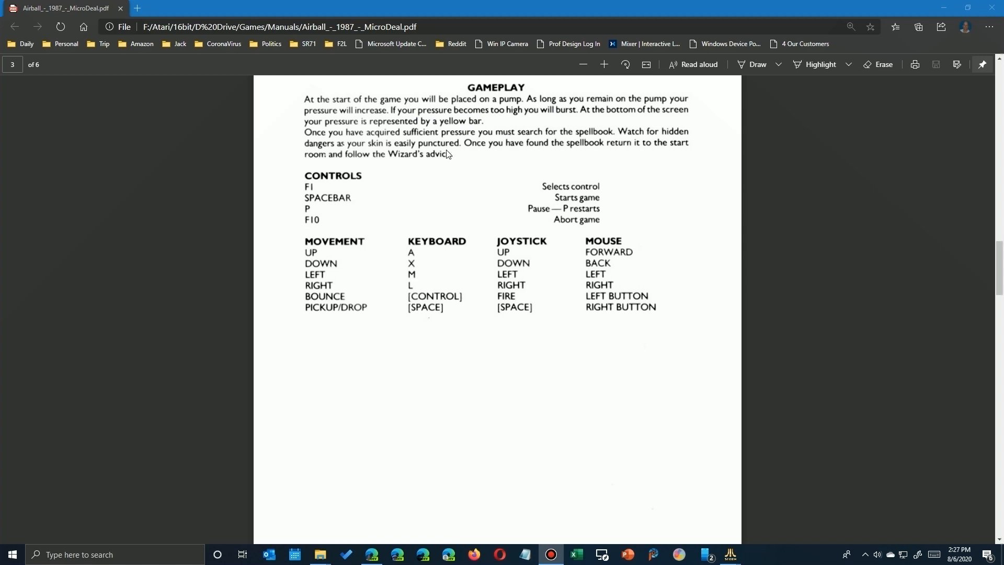
mouse_move(330, 196)
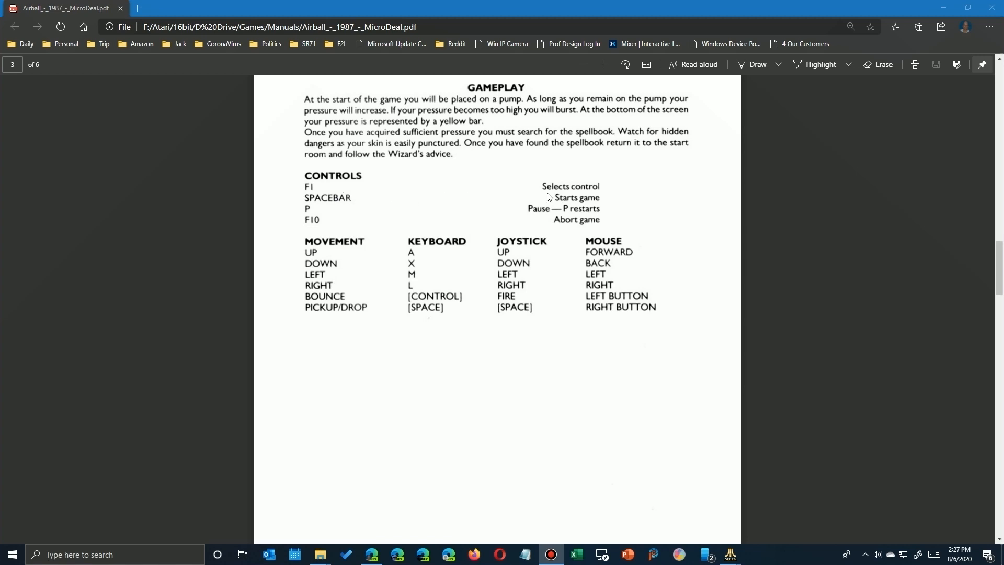
mouse_move(562, 204)
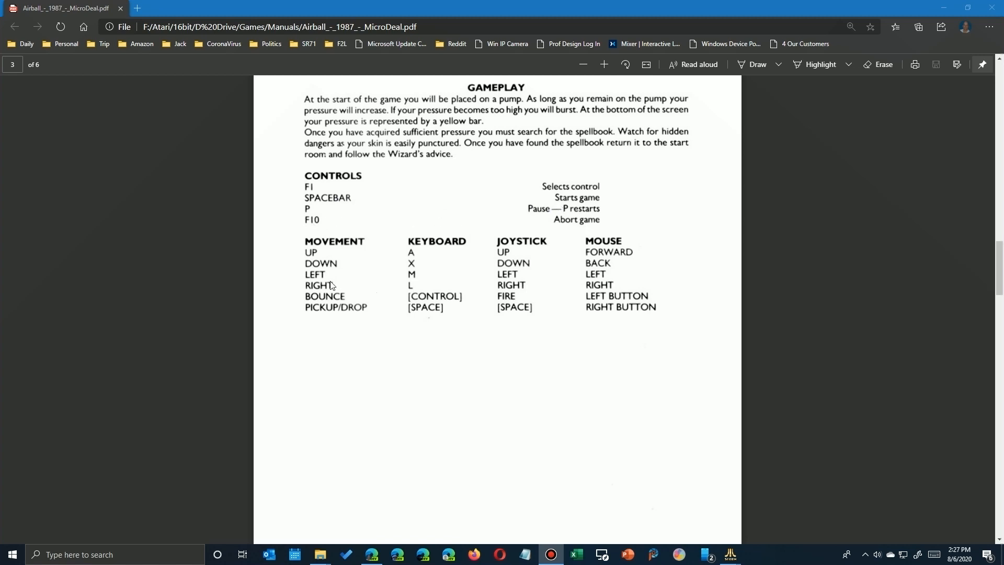
mouse_move(413, 264)
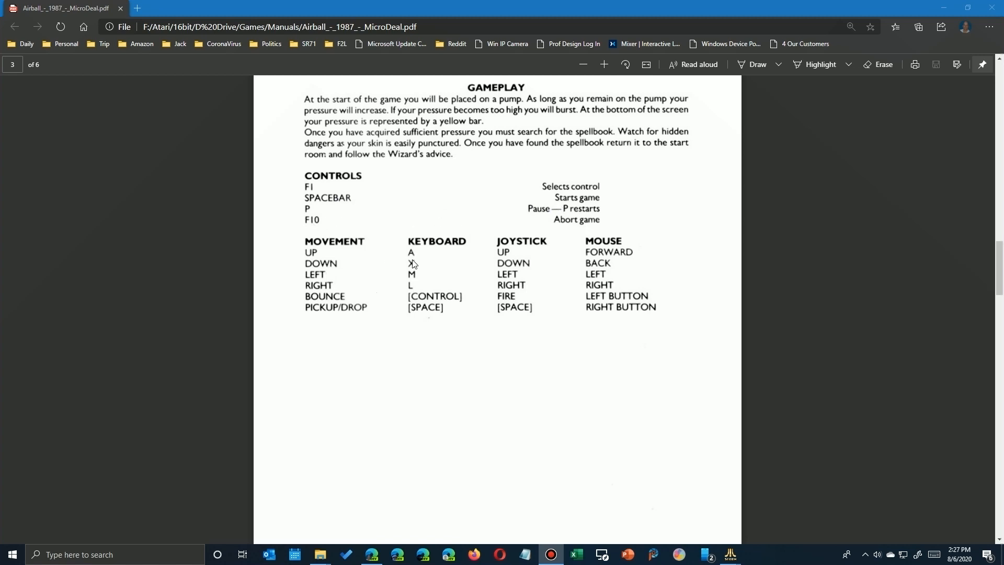
mouse_move(416, 239)
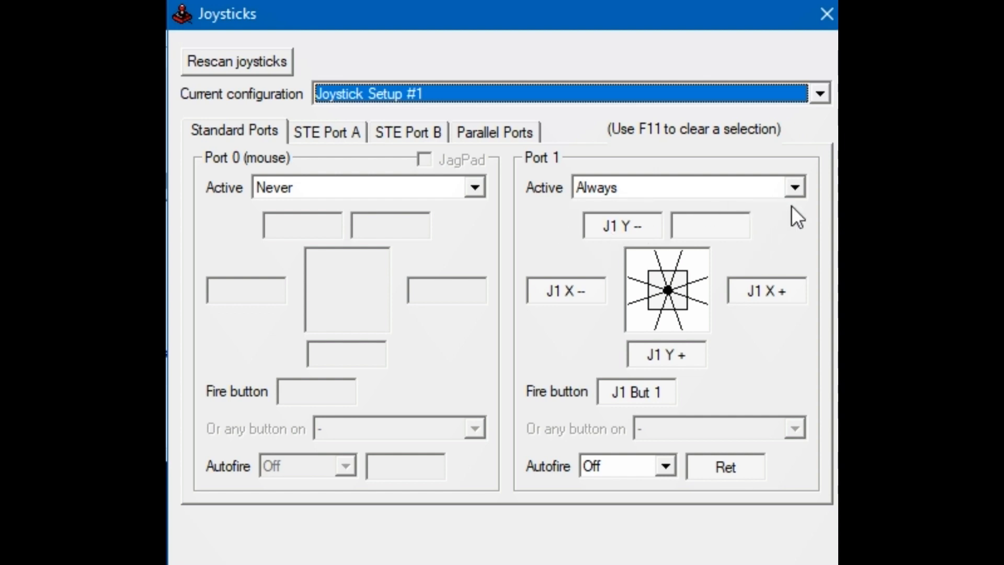
left_click(794, 187)
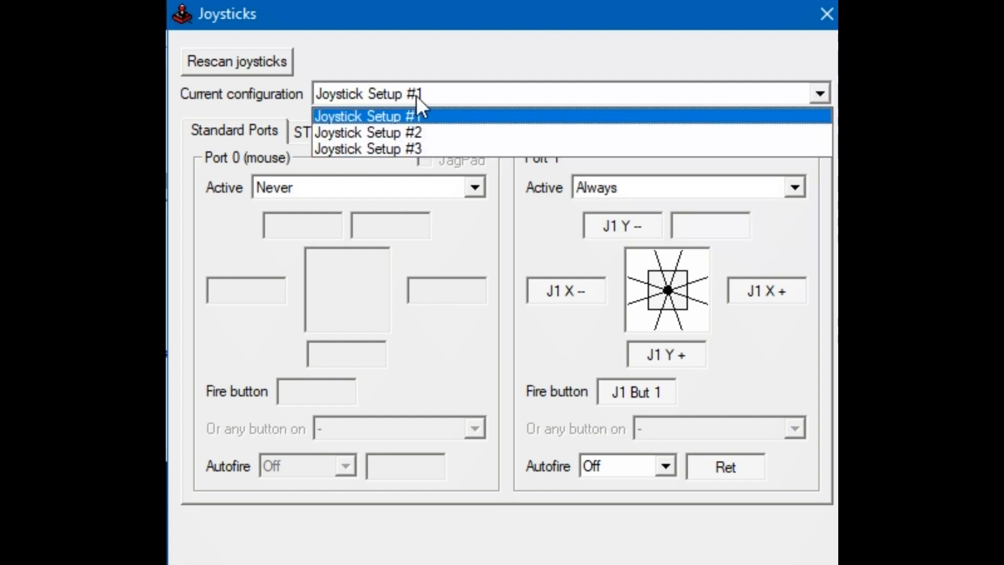
left_click(366, 116)
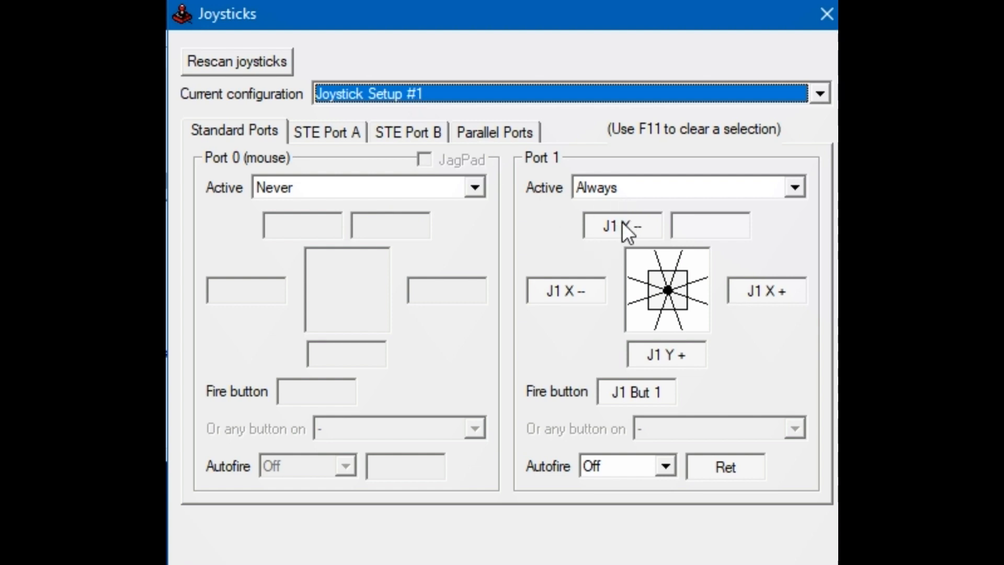
left_click(619, 226)
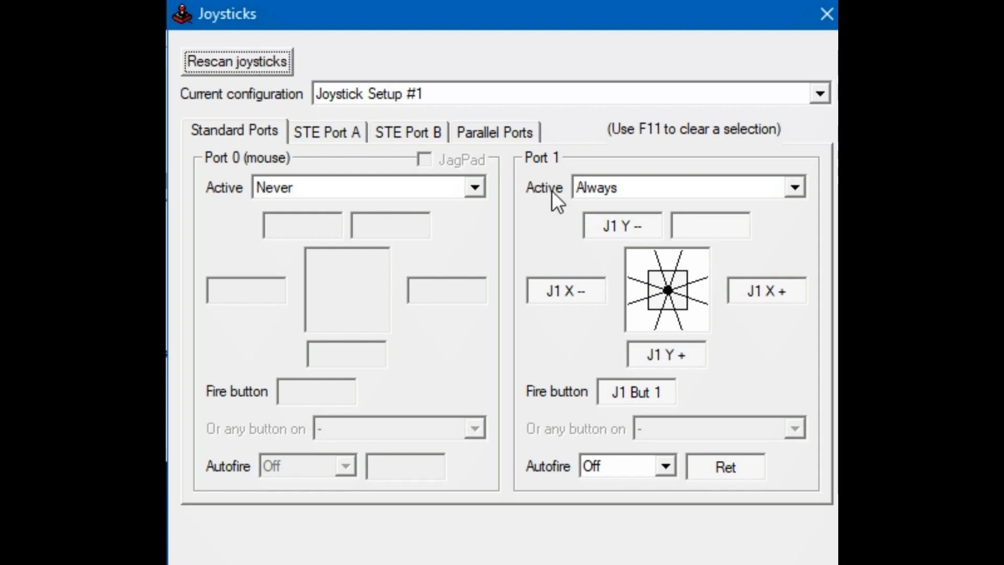
left_click(620, 226)
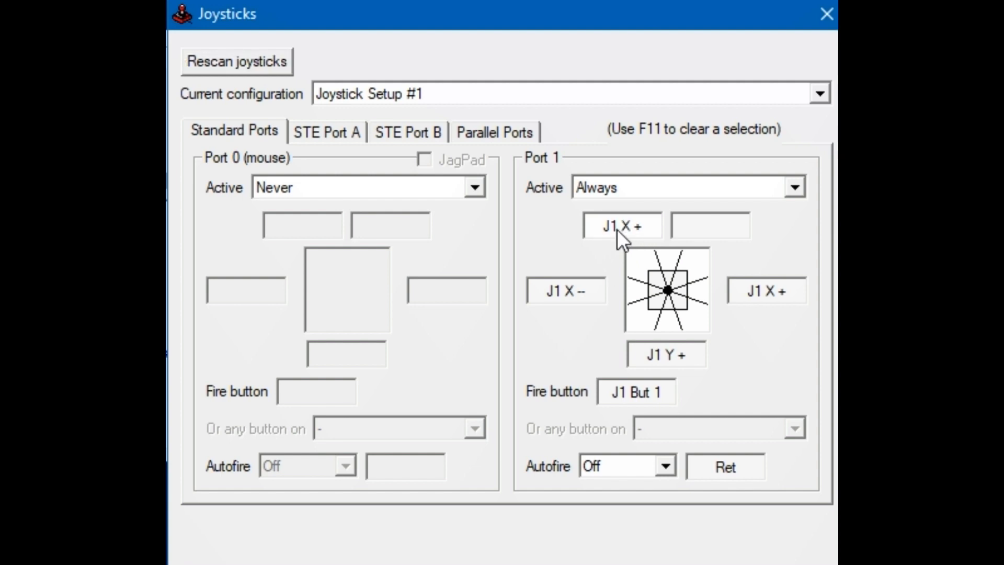
left_click(620, 226)
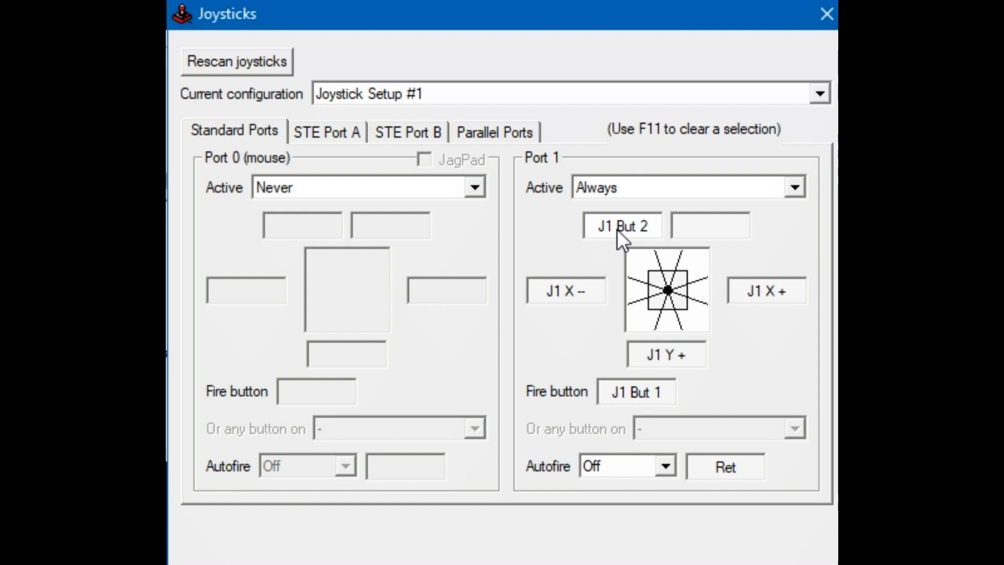
left_click(621, 226)
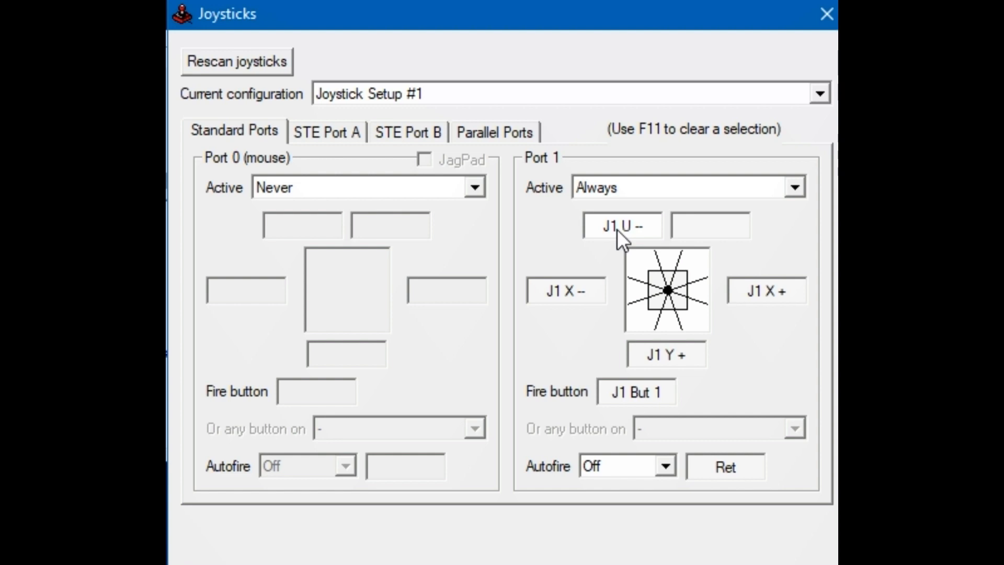
left_click(620, 226)
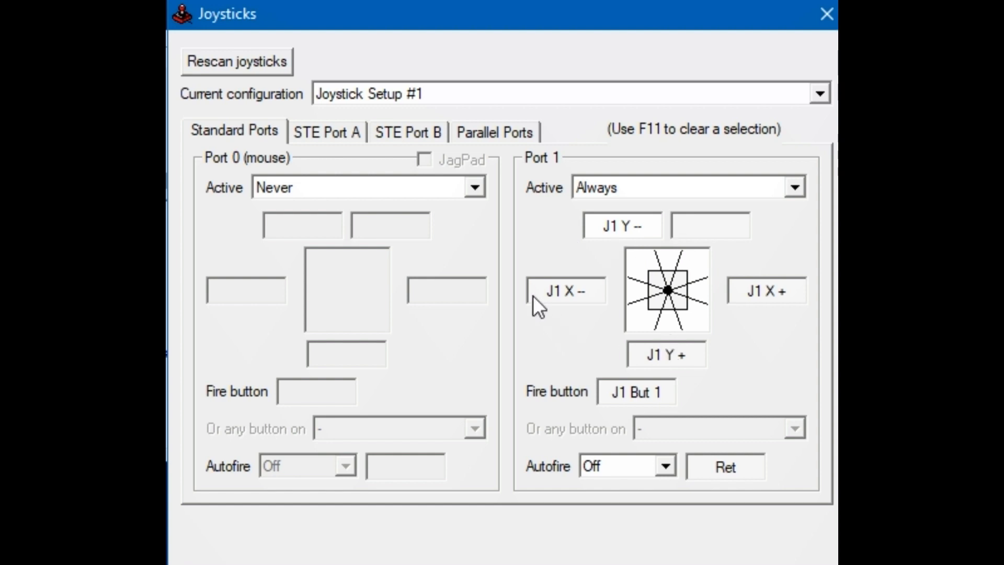
mouse_move(731, 232)
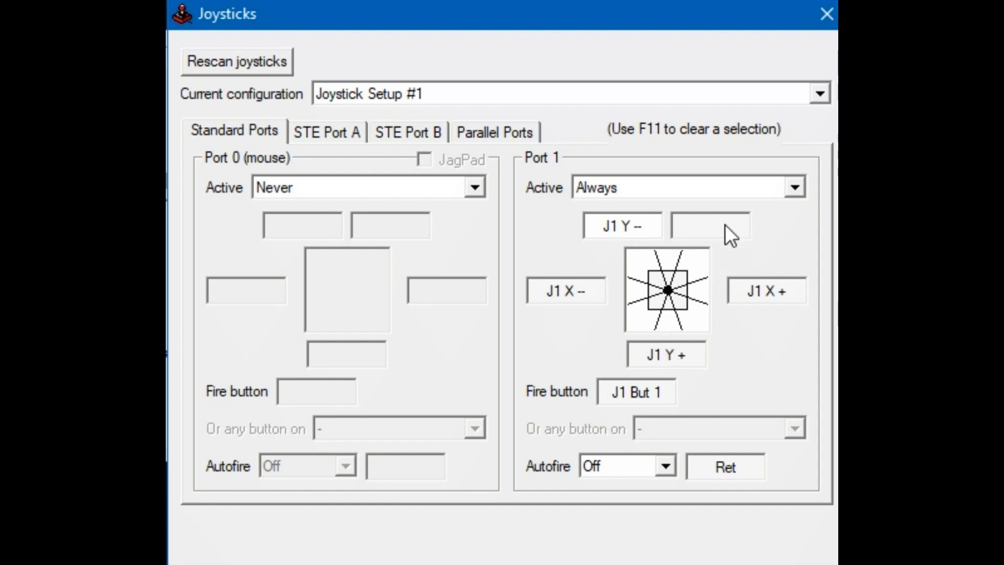
mouse_move(651, 397)
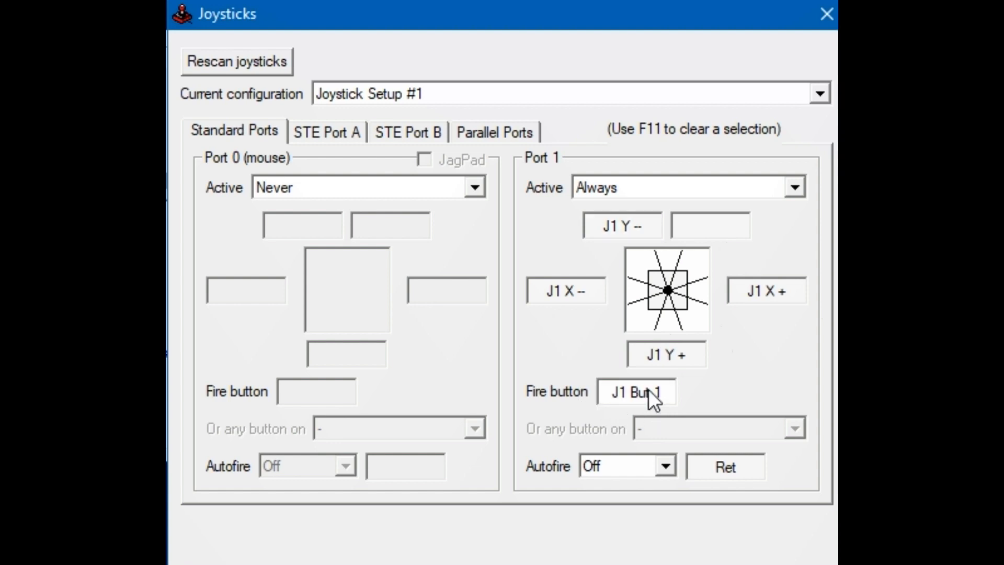
left_click(634, 391)
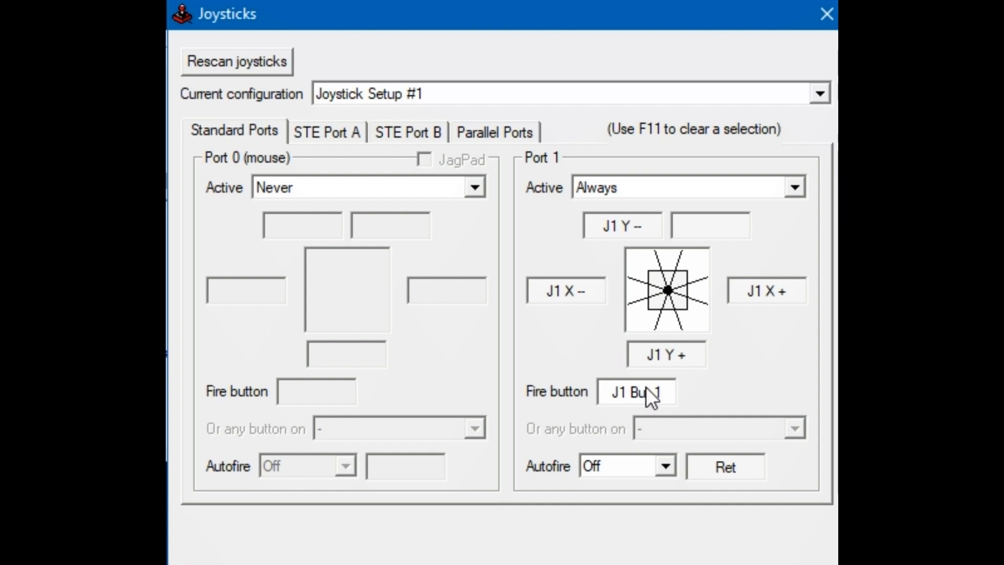
mouse_move(726, 394)
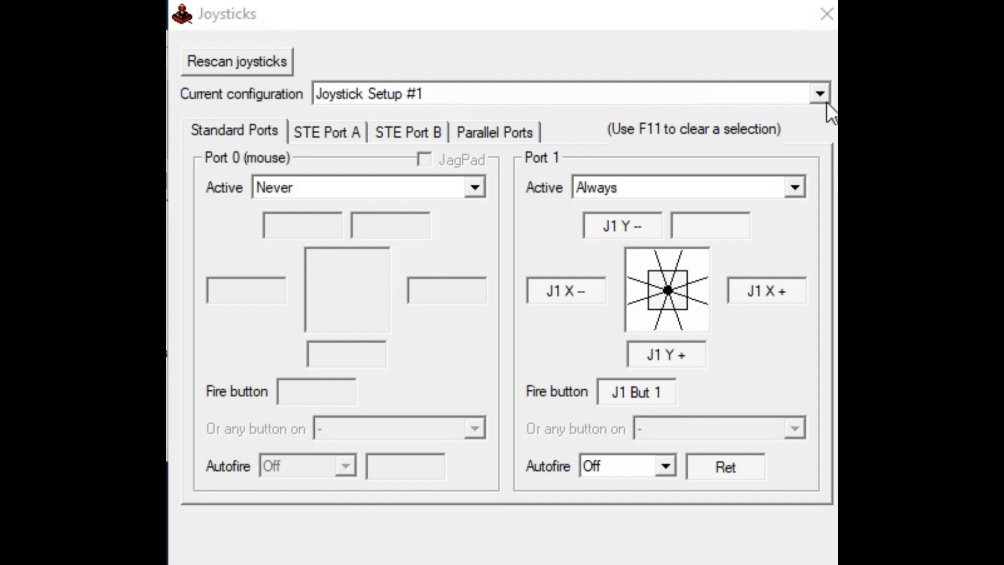
Step: Select Joystick Setup #2, binding Port 1 to w/a/s/d with R-Ctrl as fire
left_click(819, 93)
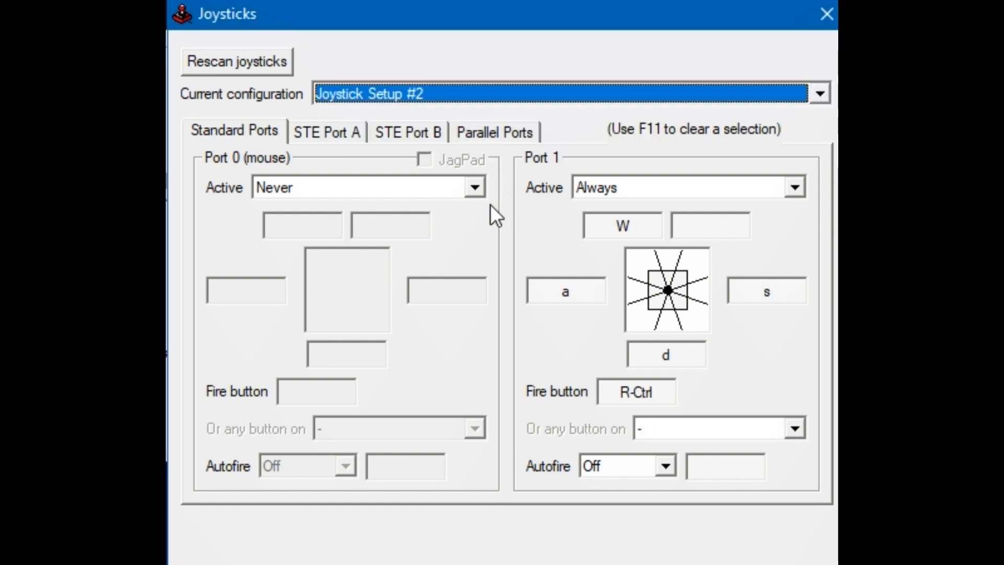
left_click(688, 187)
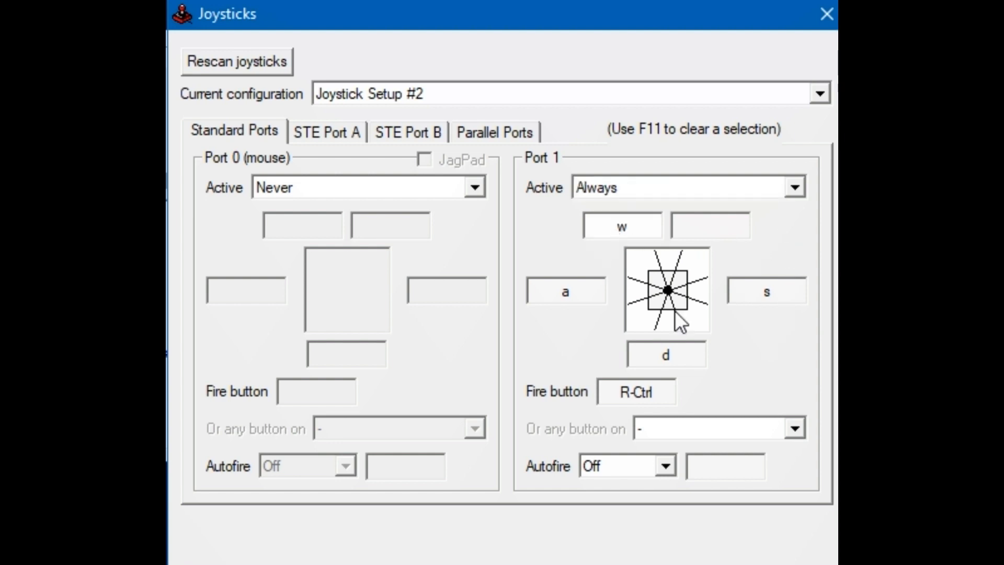
mouse_move(677, 401)
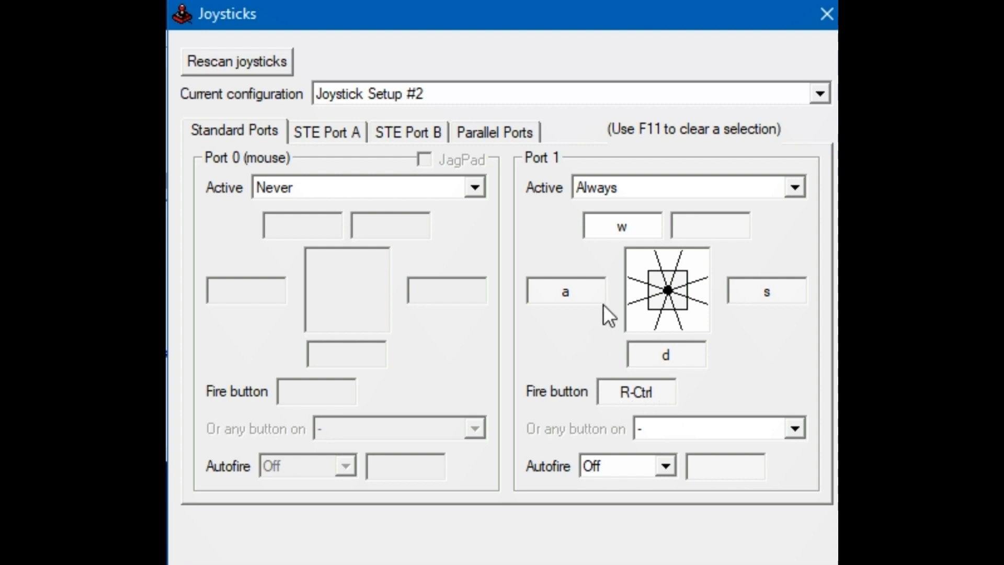
mouse_move(591, 313)
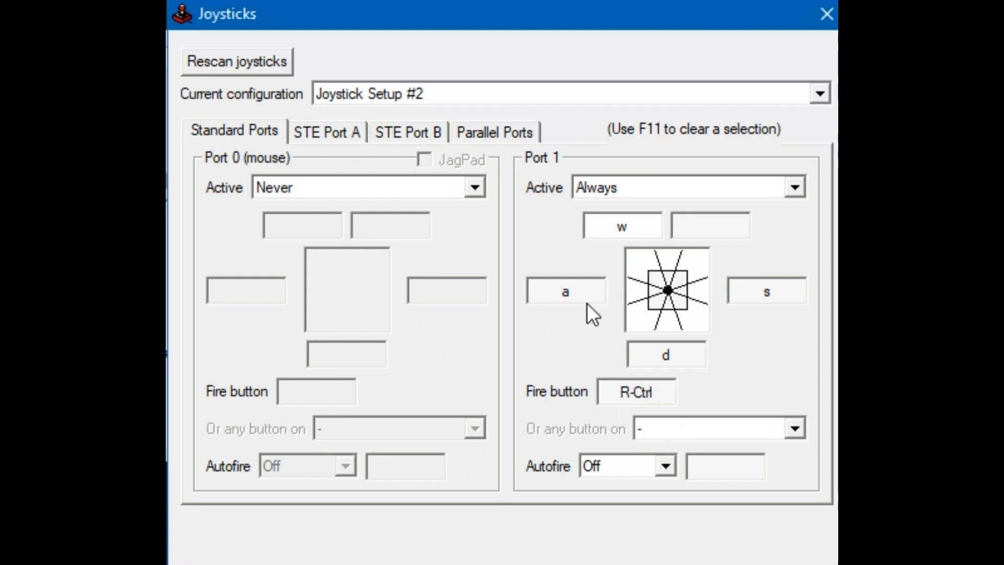
mouse_move(627, 329)
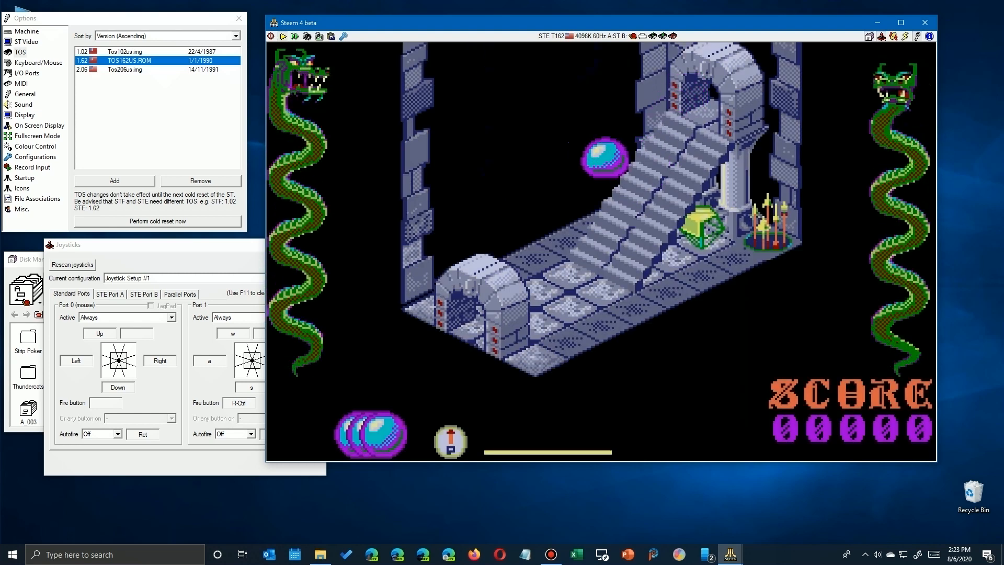
Step: Give the running Airball emulator window focus so it can be played
left_click(20, 52)
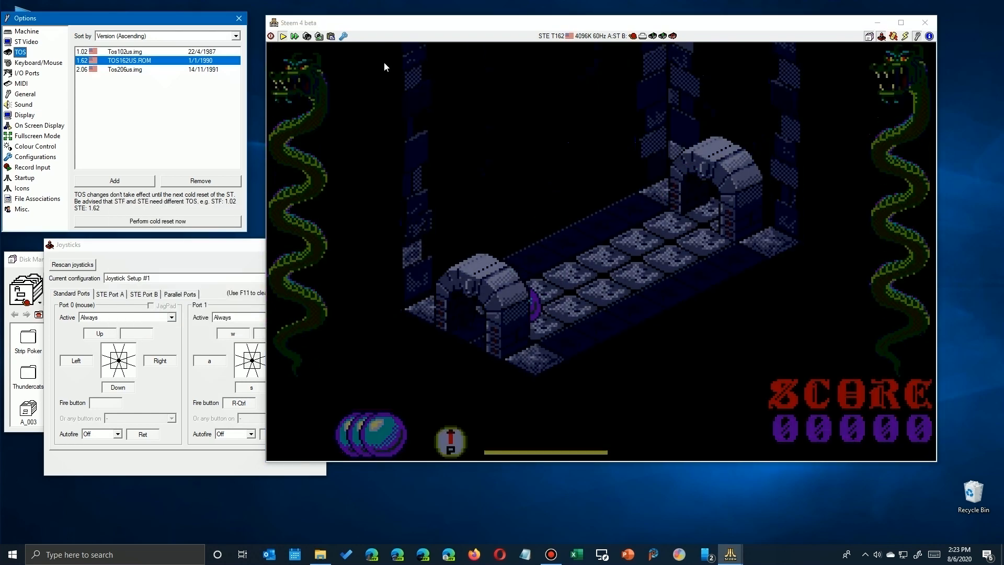